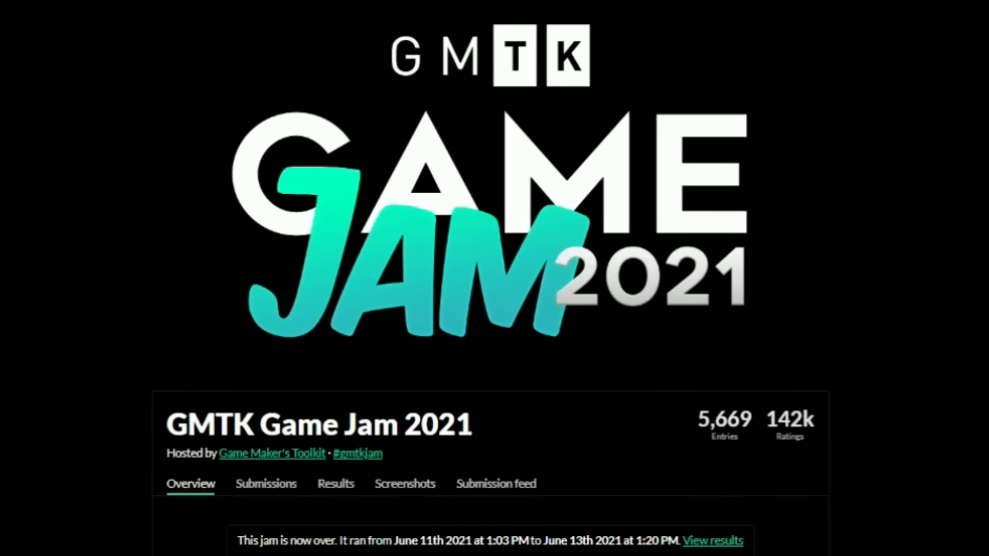
- Review the Godot vs Unity trends chart and the Godot site, then reach the contributing docs
scroll("up", 3)
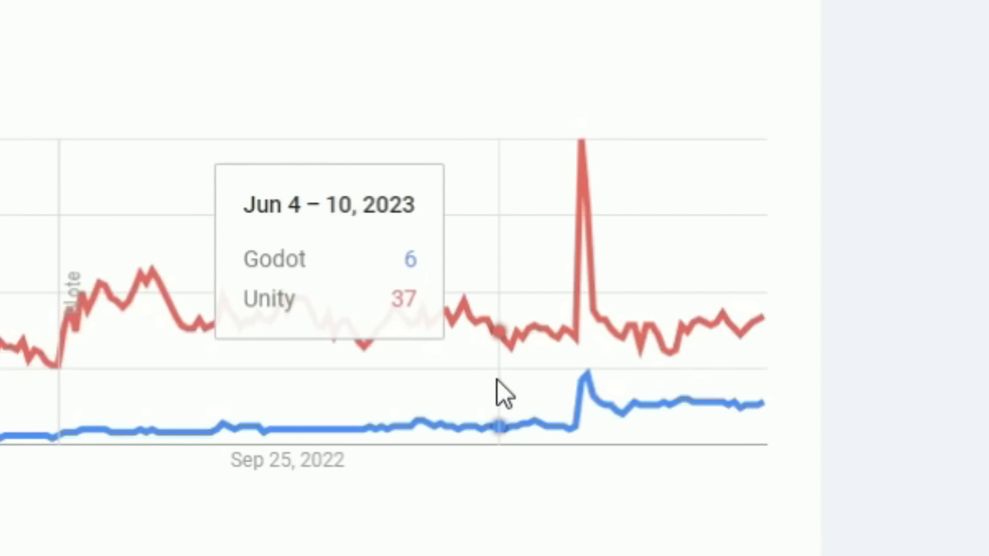
mouse_move(621, 384)
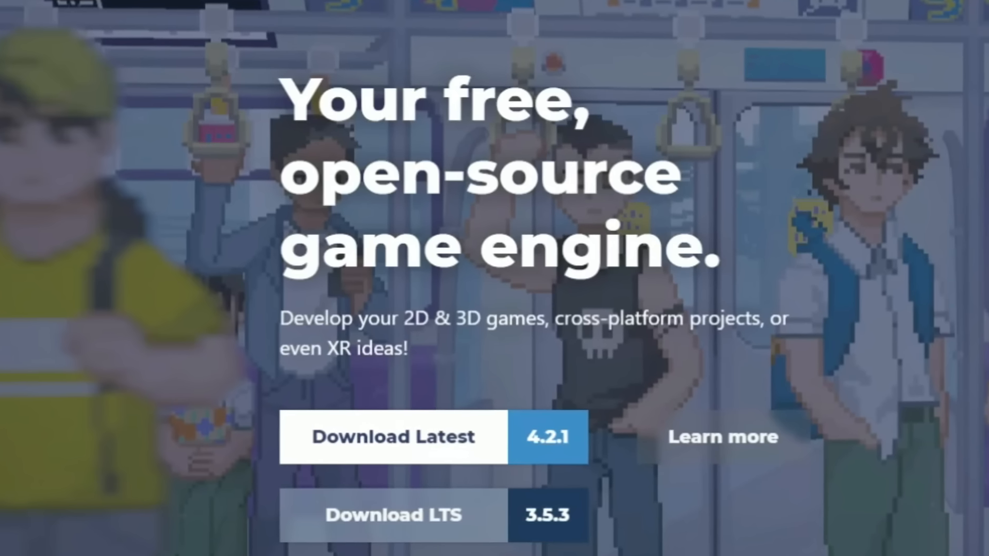
scroll("down", 3)
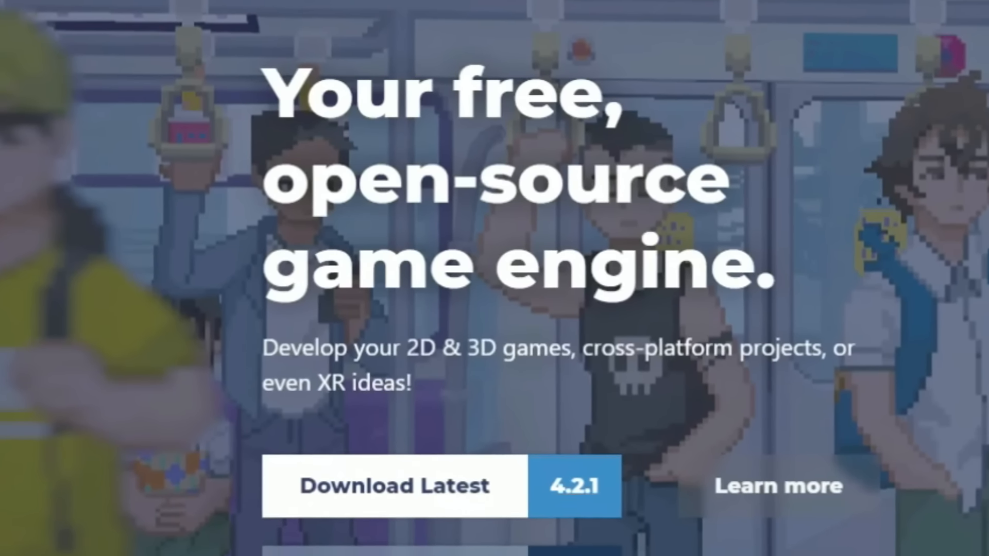
left_click(778, 485)
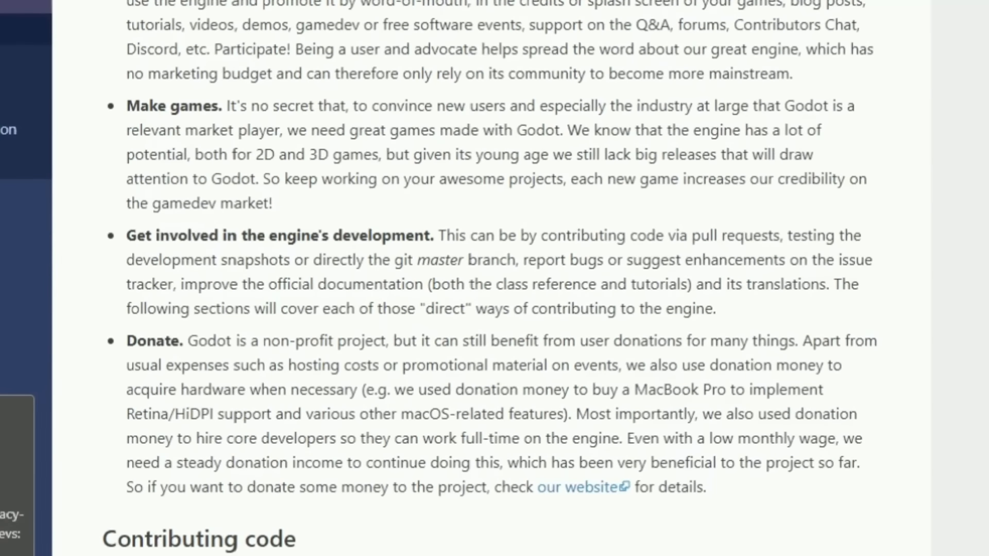
scroll("down", 3)
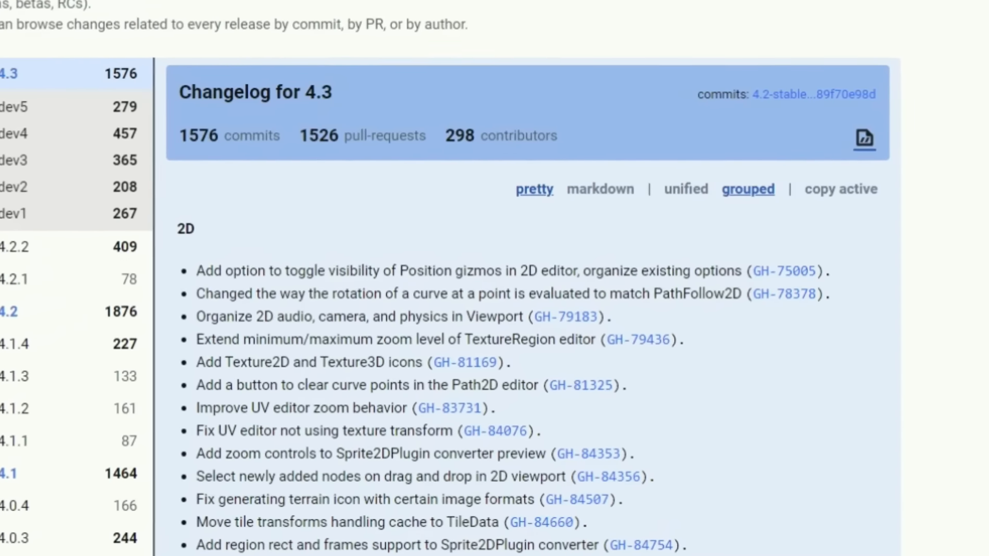
- Scroll the 4.3 changelog showing 1,576 commits, 298 contributors and the 2D changes
scroll("down", 3)
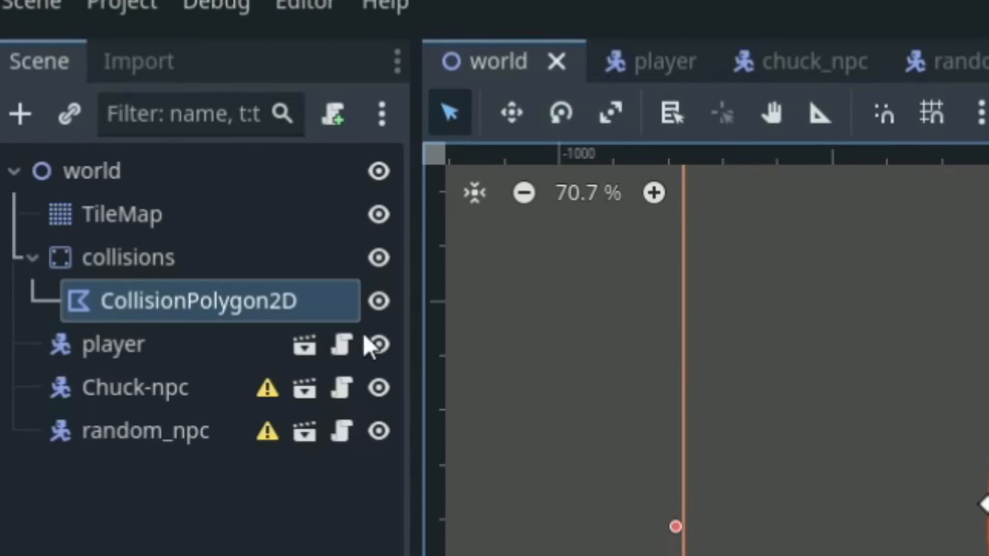
mouse_move(315, 363)
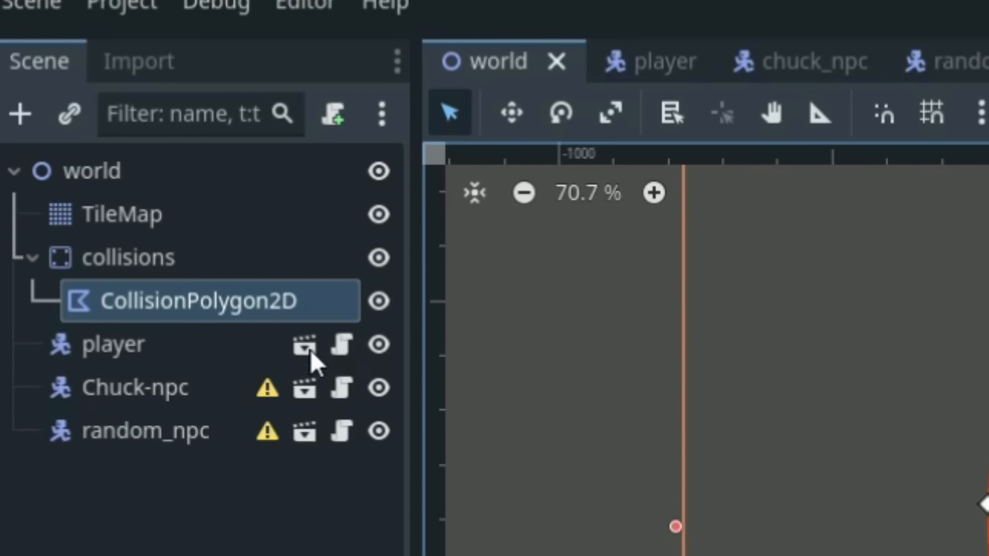